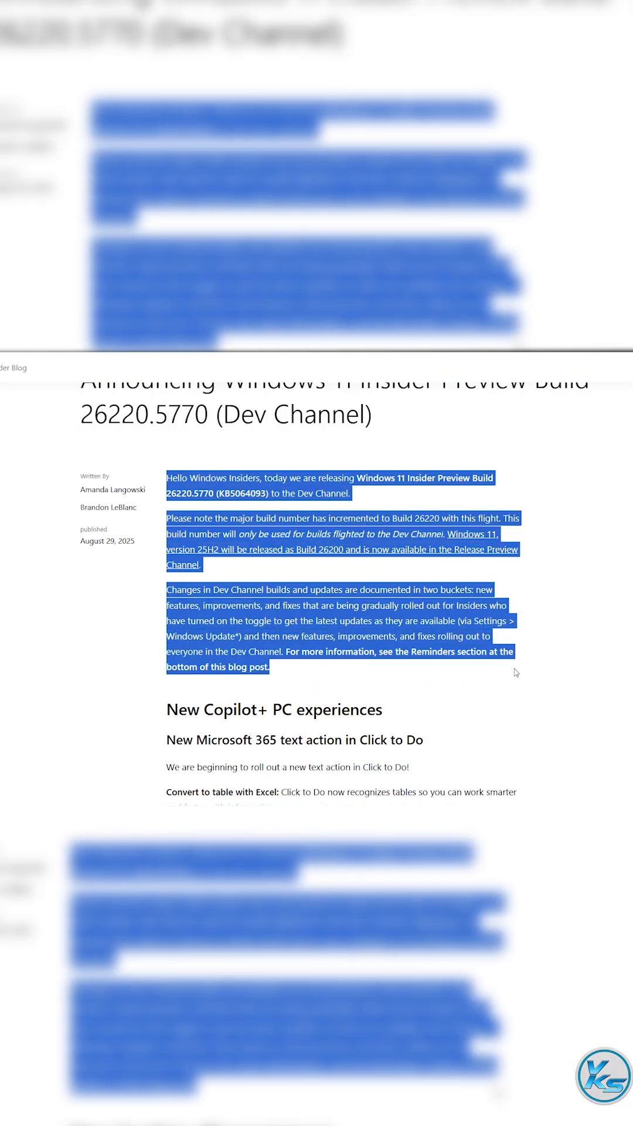
Scroll through the introduction and the Click to Do table and profile card sections toward the Dev Channel toggle-on features.
{"action": "scroll", "scroll_direction": "down", "scroll_amount": 3}
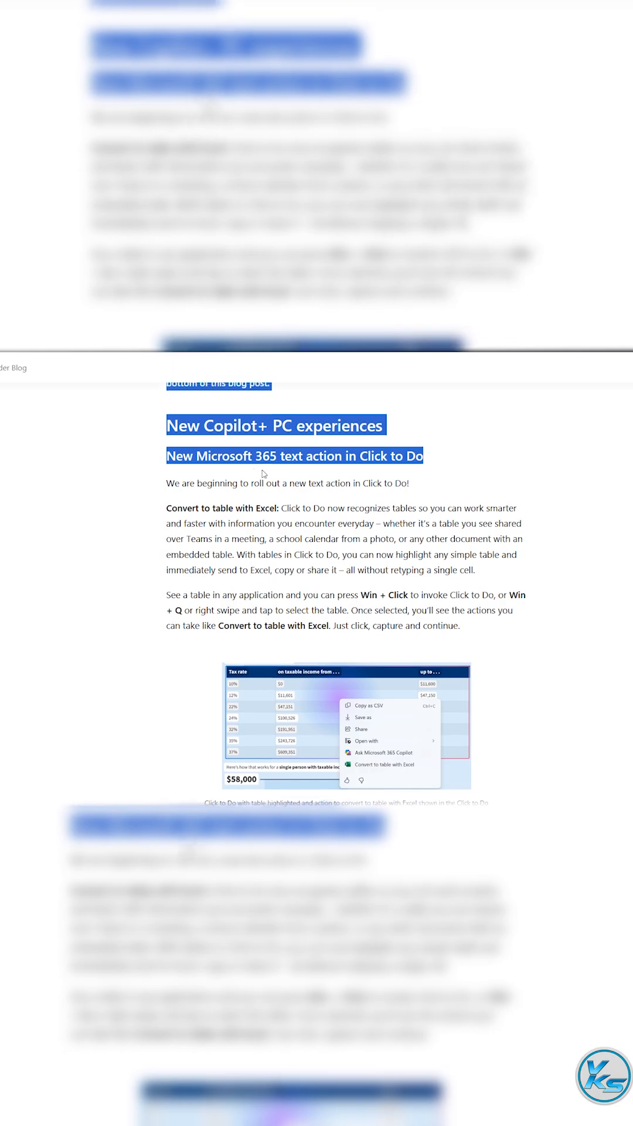
{"action": "scroll", "scroll_direction": "down", "scroll_amount": 3}
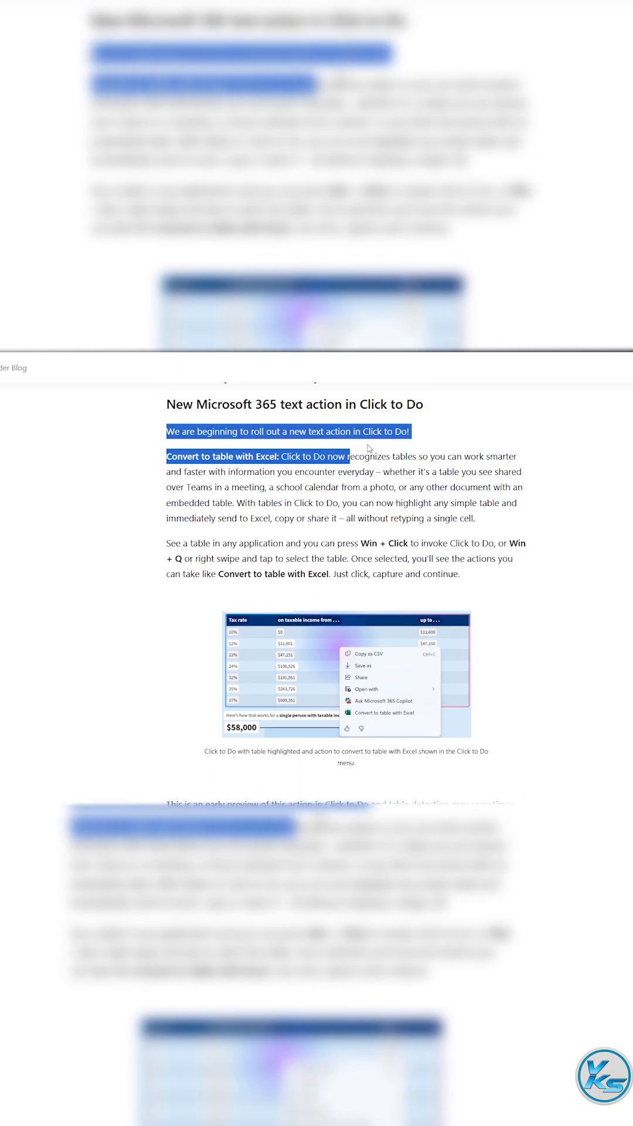
{"action": "scroll", "scroll_direction": "down", "scroll_amount": 3}
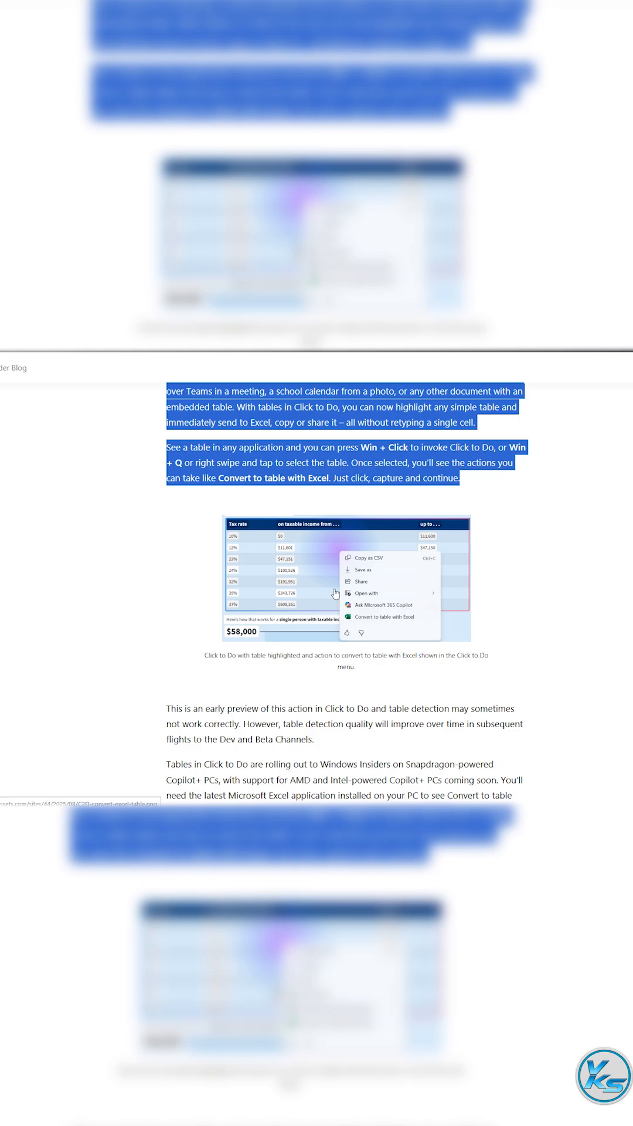
{"action": "scroll", "scroll_direction": "down", "scroll_amount": 3}
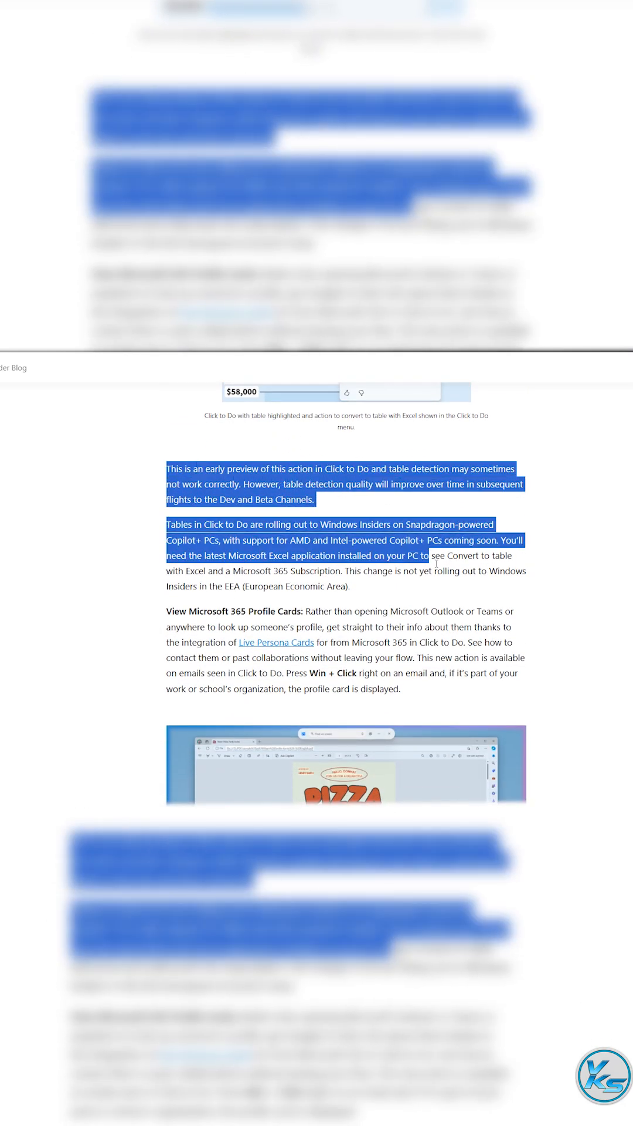
{"action": "scroll", "scroll_direction": "down", "scroll_amount": 3}
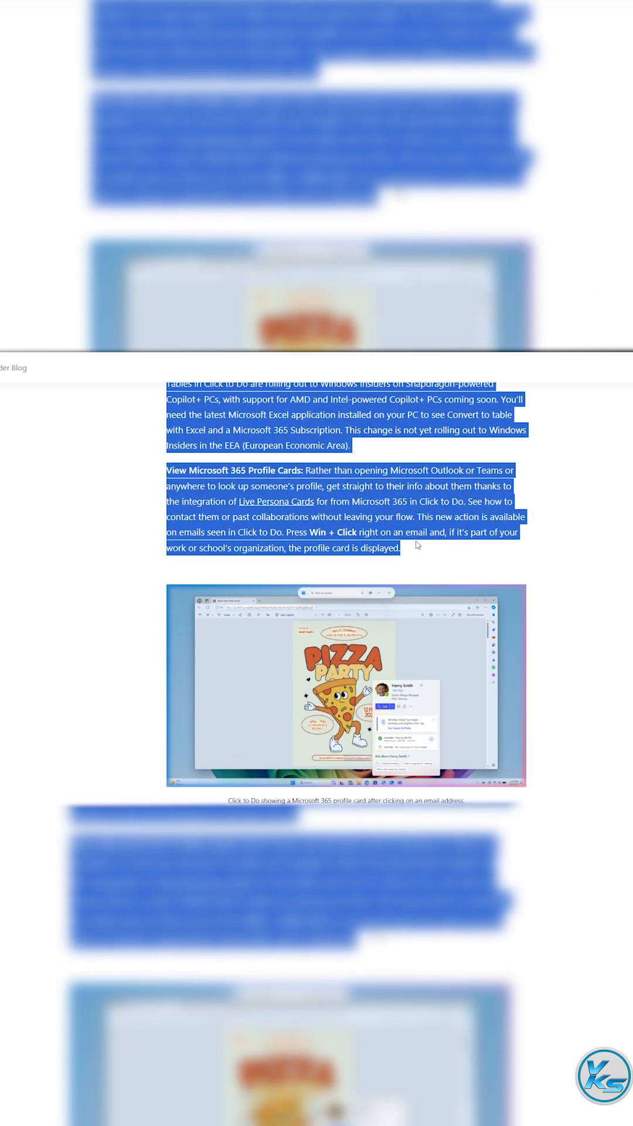
{"action": "scroll", "scroll_direction": "down", "scroll_amount": 3}
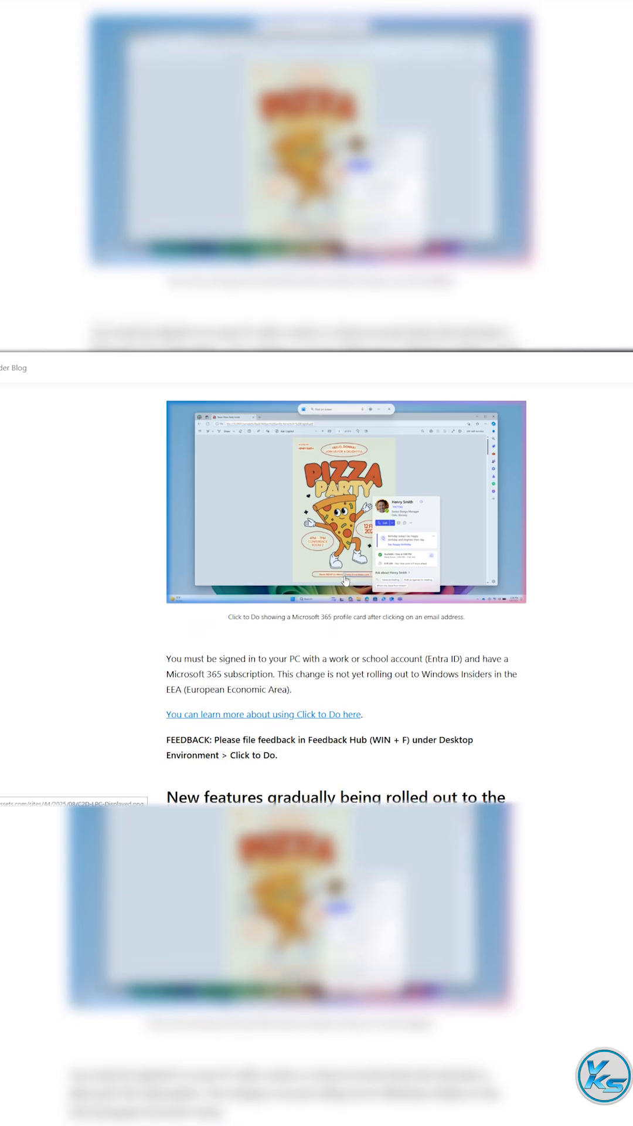
{"action": "scroll", "scroll_direction": "down", "scroll_amount": 3}
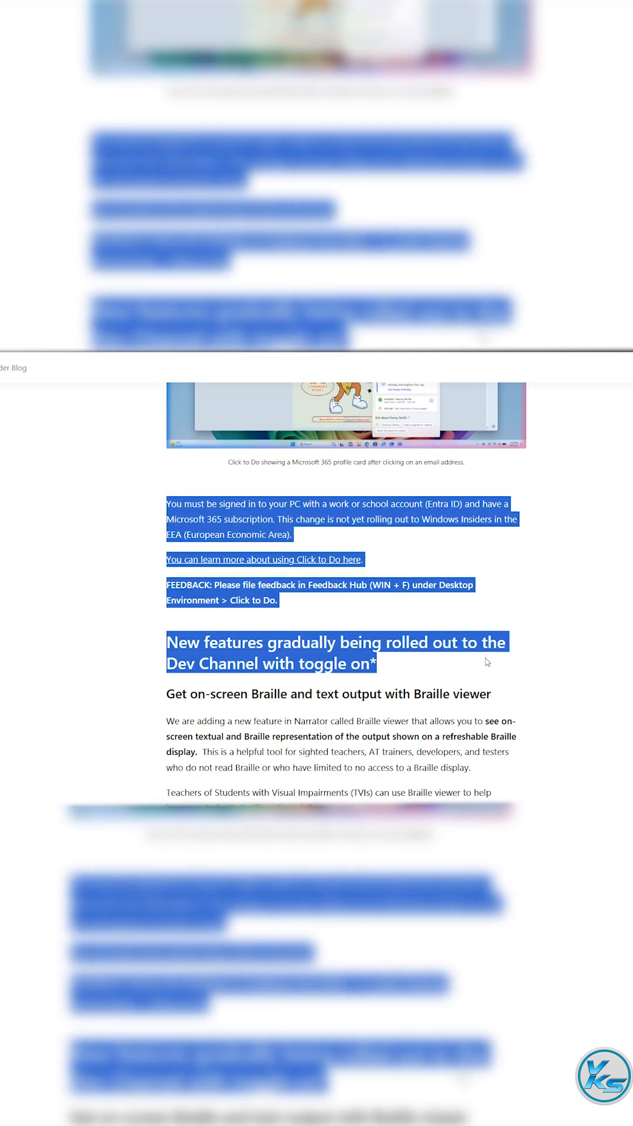
Scroll past the Braille viewer feature and Windows Share change into the fixes and known issues lists.
{"action": "scroll", "scroll_direction": "down", "scroll_amount": 3}
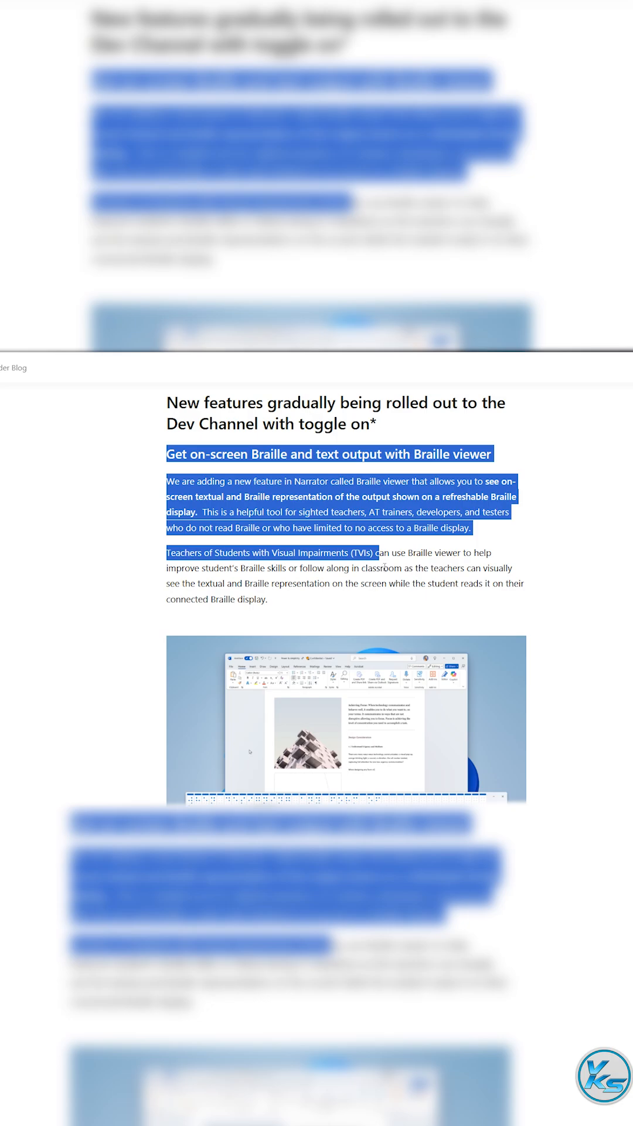
{"action": "scroll", "scroll_direction": "down", "scroll_amount": 3}
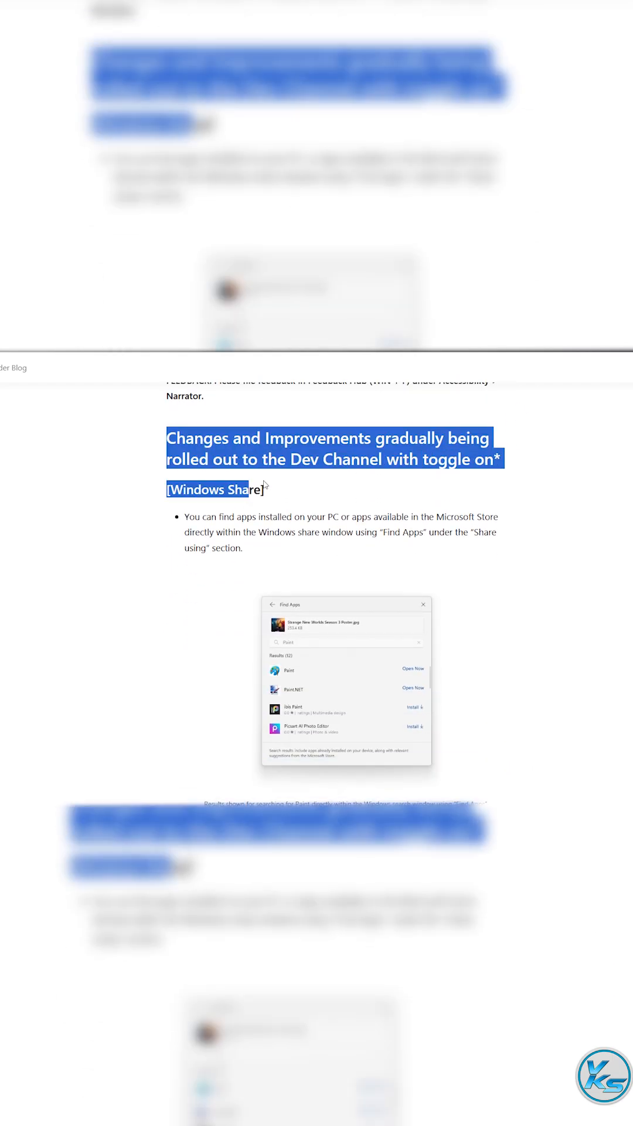
{"action": "scroll", "scroll_direction": "down", "scroll_amount": 3}
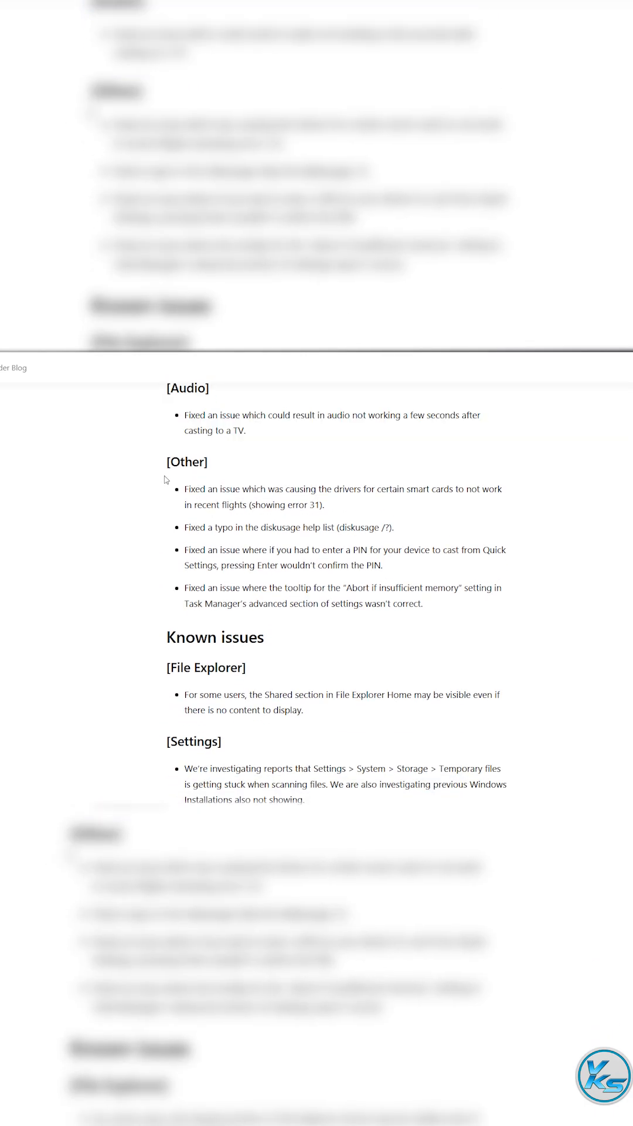
Highlight the [Other] fixes and first known issue, then continue down through the audio driver recovery steps.
{"action": "left_click_drag", "start_coordinate": [183, 488], "coordinate": [302, 709]}
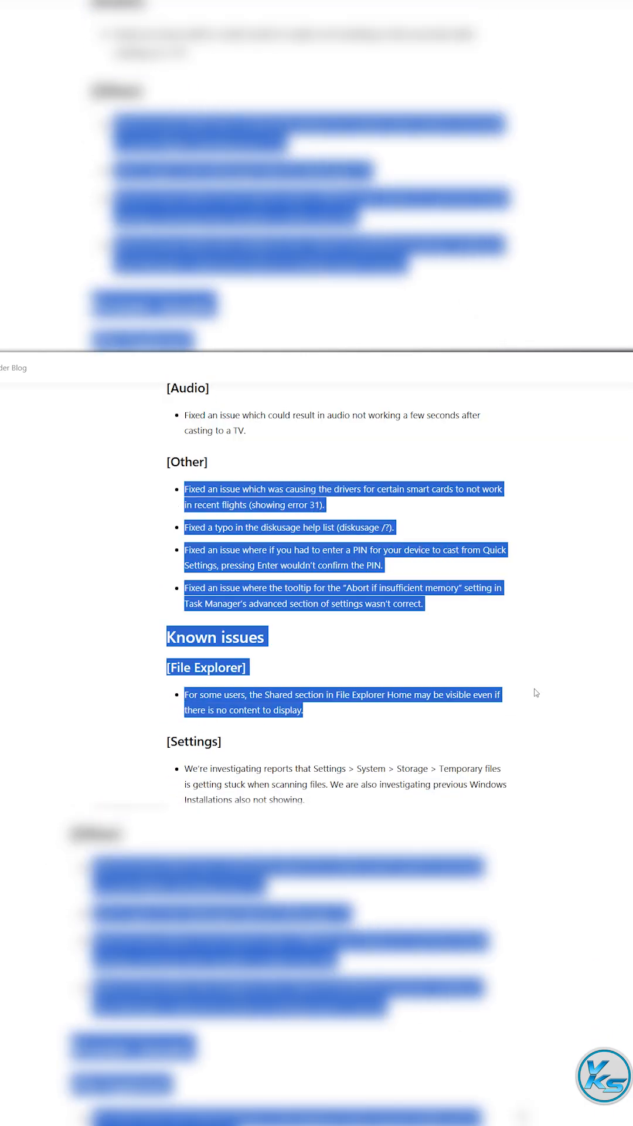
{"action": "scroll", "scroll_direction": "down", "scroll_amount": 3}
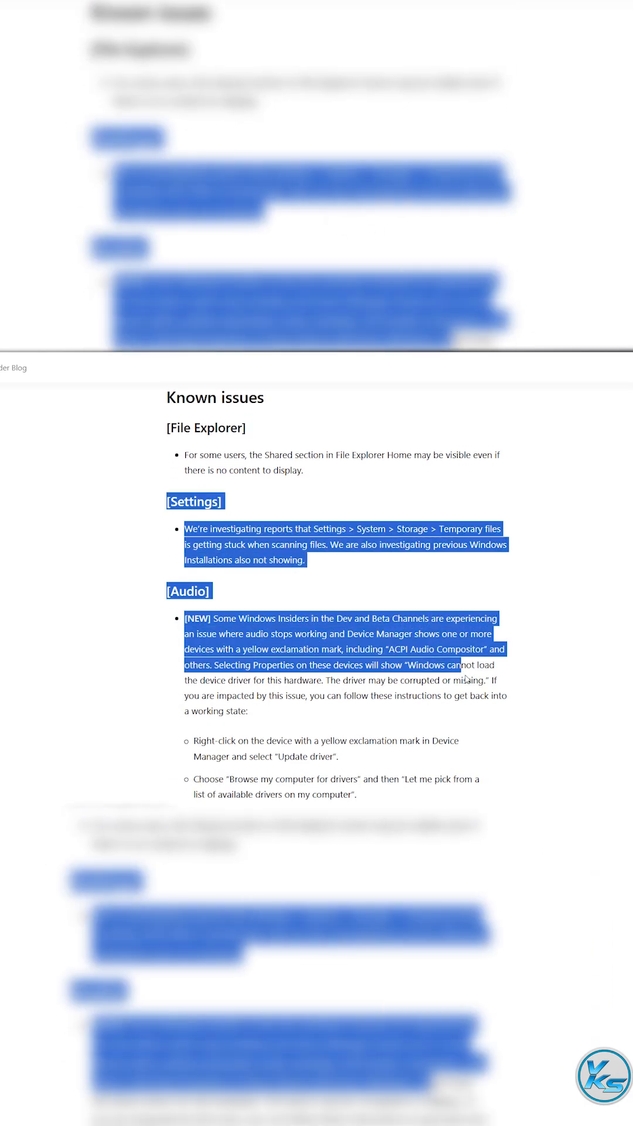
{"action": "scroll", "scroll_direction": "down", "scroll_amount": 3}
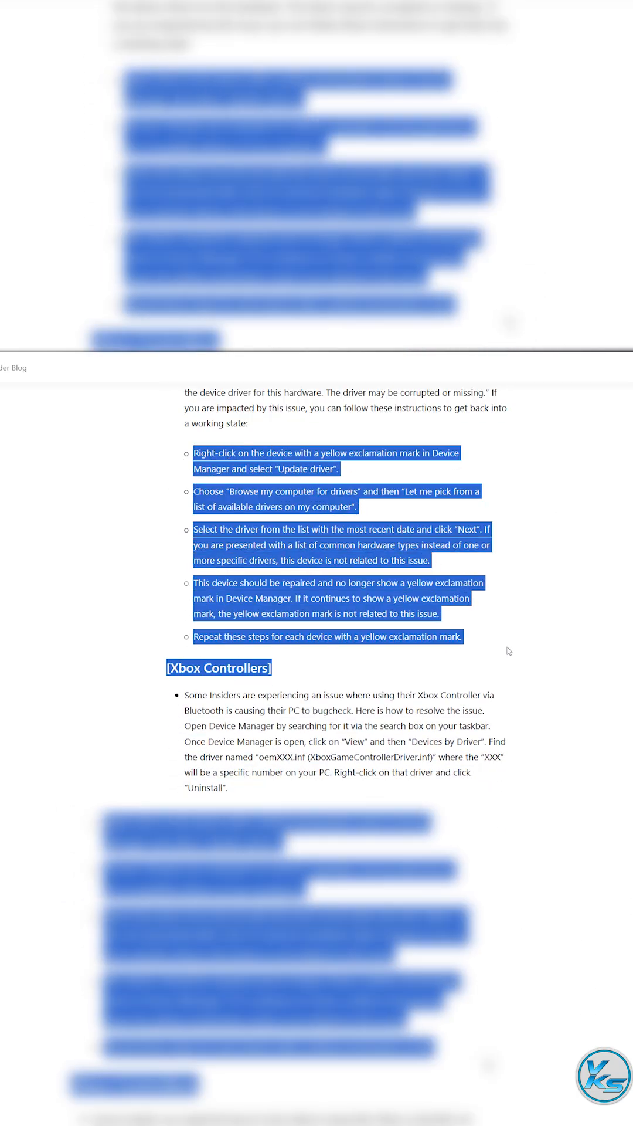
Scroll through the Xbox Controllers issue and Dev Channel reminders to the post's sign-off.
{"action": "scroll", "scroll_direction": "down", "scroll_amount": 3}
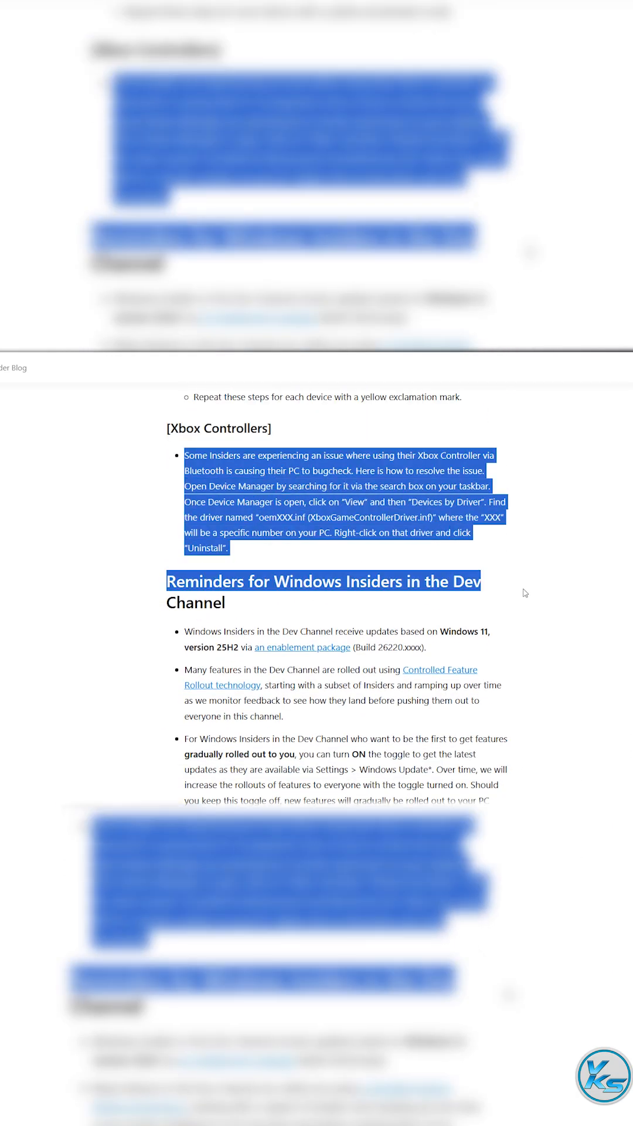
{"action": "scroll", "scroll_direction": "down", "scroll_amount": 3}
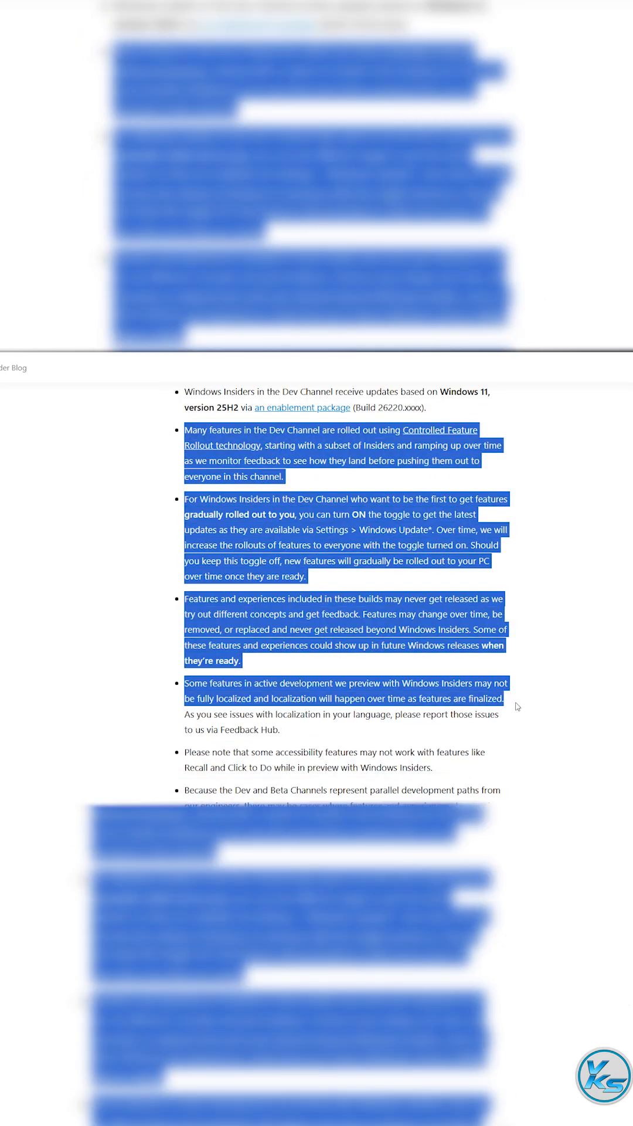
{"action": "scroll", "scroll_direction": "down", "scroll_amount": 3}
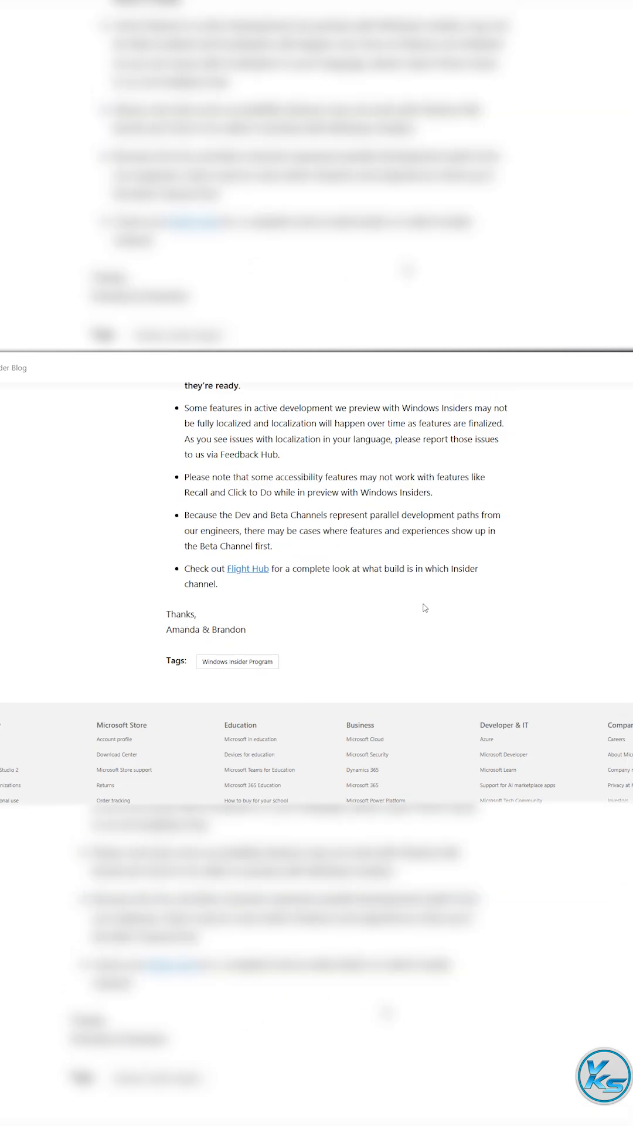
{"action": "scroll", "scroll_direction": "down", "scroll_amount": 3}
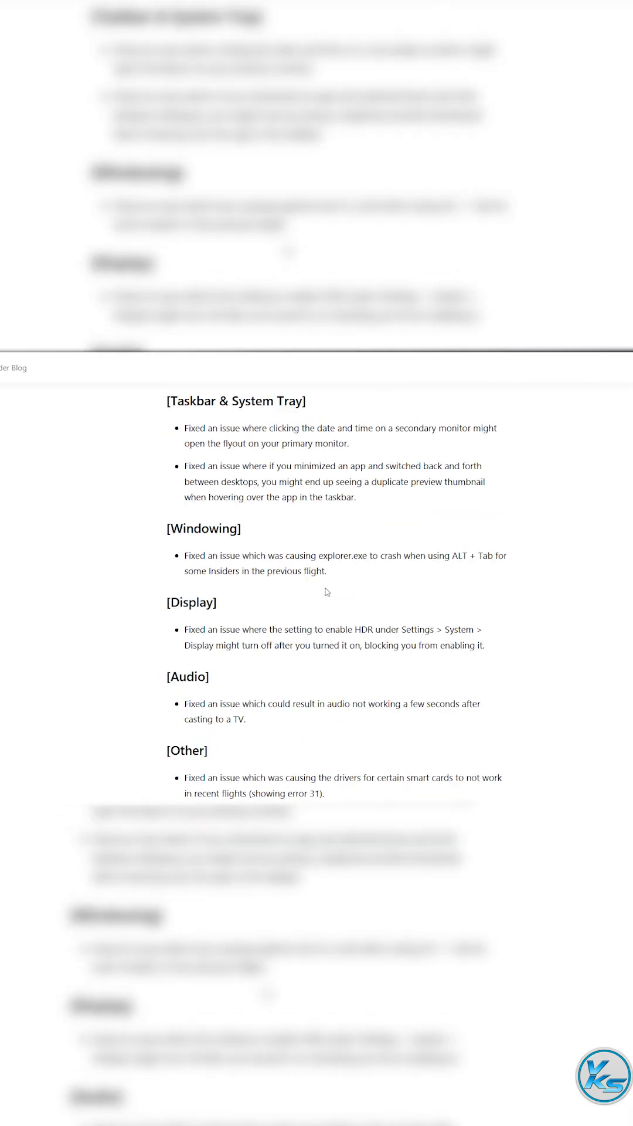